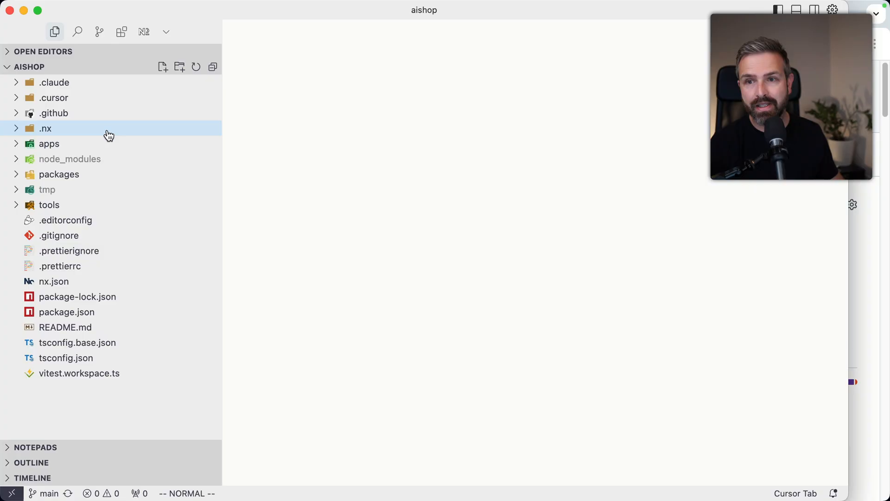
- Open the shop app's app.tsx and push some-cool-awesome-feature to juristr/aishop via gh pr create
{"action": "left_click", "coordinate": [50, 143]}
{"action": "type", "text": "gh pr create"}
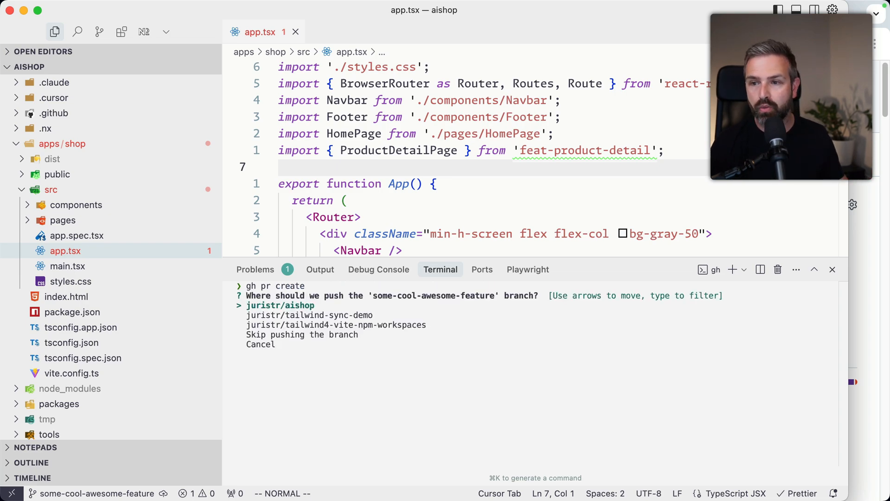
{"action": "key", "text": "enter"}
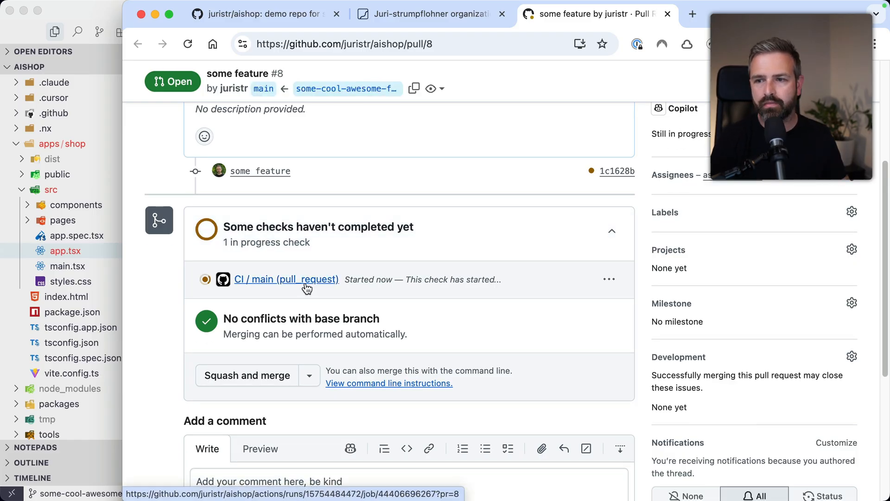
- Open PR #8's CI Pipeline Execution link from the nx-cloud bot comment
{"action": "scroll", "scroll_direction": "down", "scroll_amount": 3}
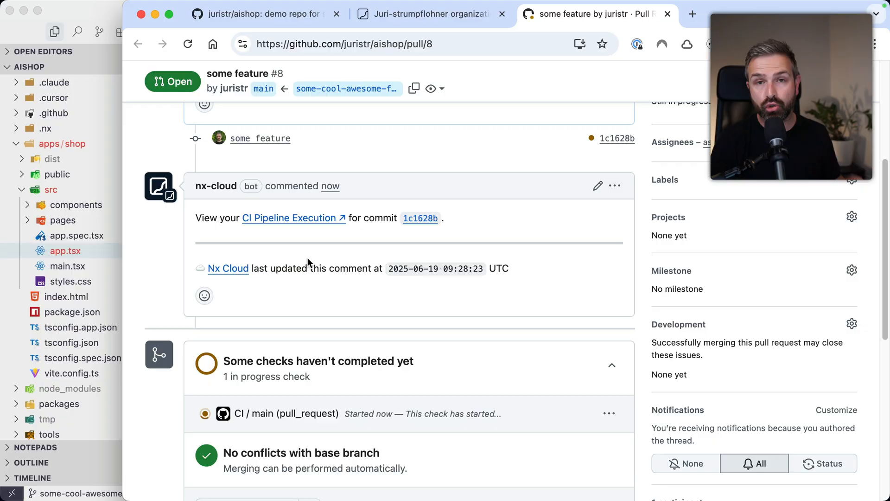
{"action": "mouse_move", "coordinate": [272, 225]}
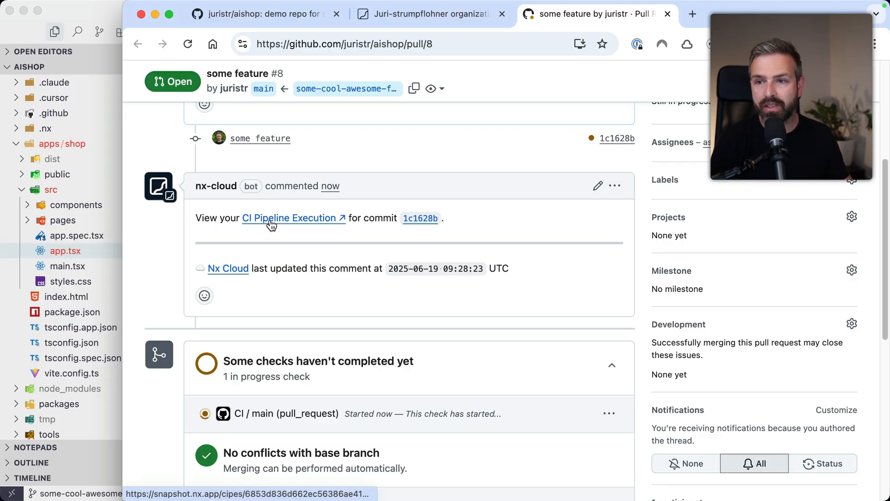
{"action": "left_click", "coordinate": [290, 218]}
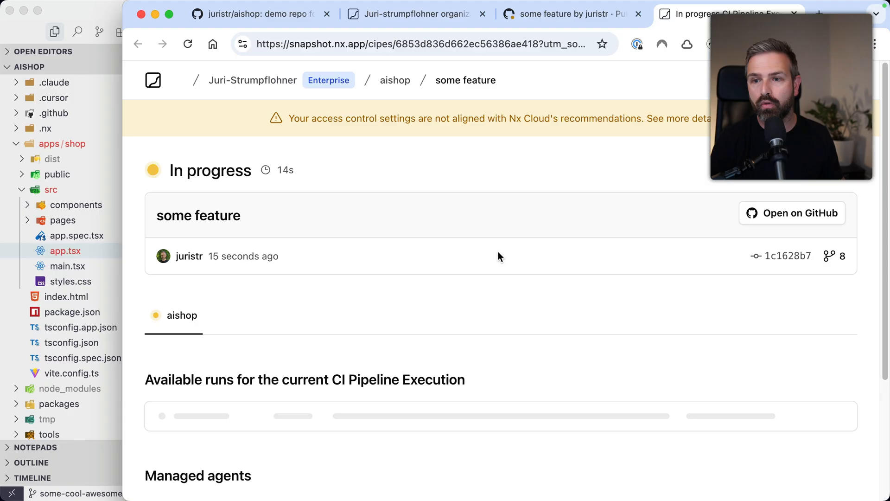
{"action": "scroll", "scroll_direction": "down", "scroll_amount": 3}
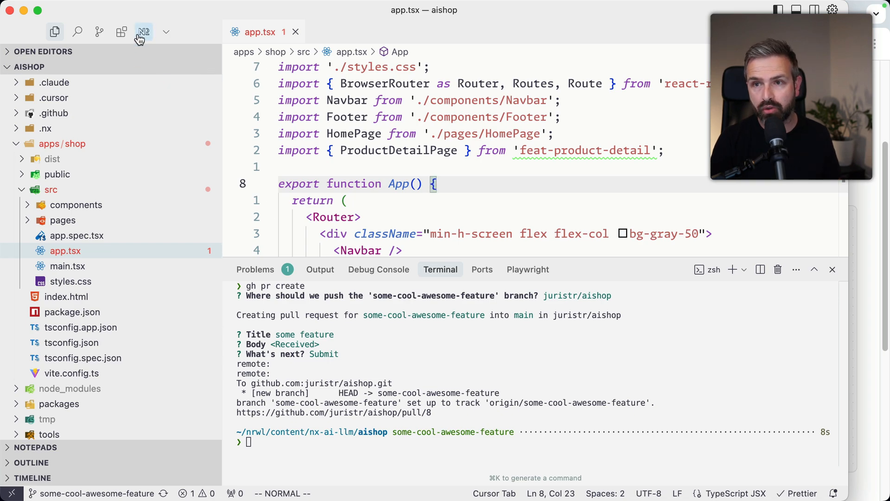
- Show recent CI pipeline executions in the Nx Console panel, including 'some feature'
{"action": "left_click", "coordinate": [143, 31]}
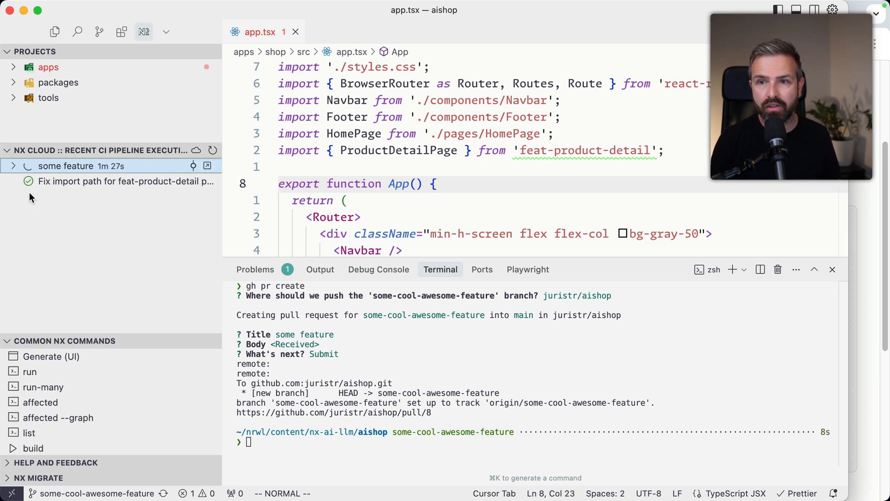
{"action": "mouse_move", "coordinate": [98, 142]}
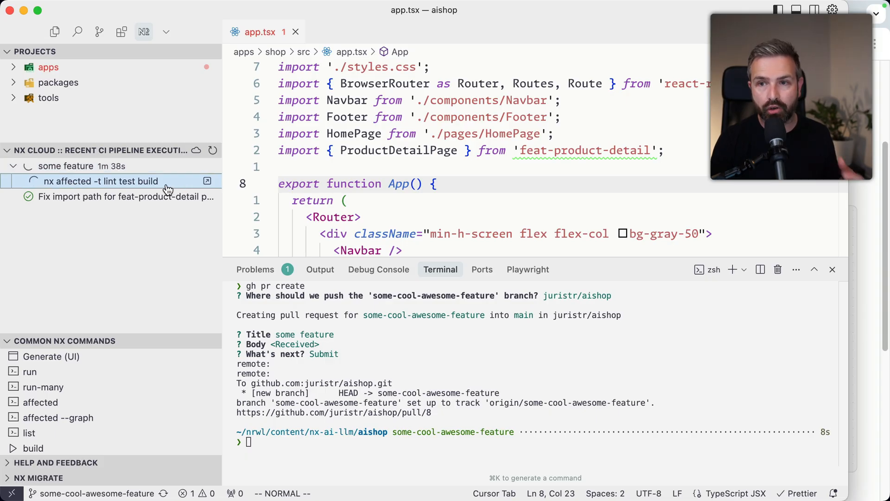
{"action": "mouse_move", "coordinate": [206, 180]}
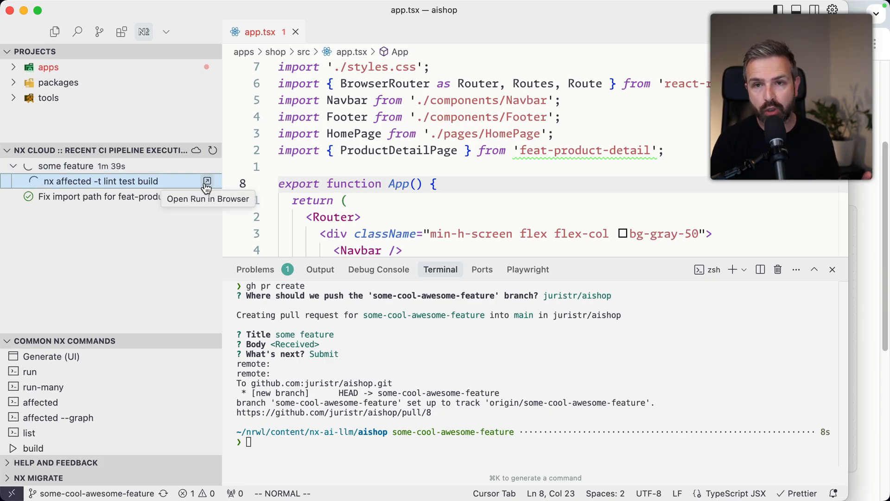
{"action": "mouse_move", "coordinate": [187, 267]}
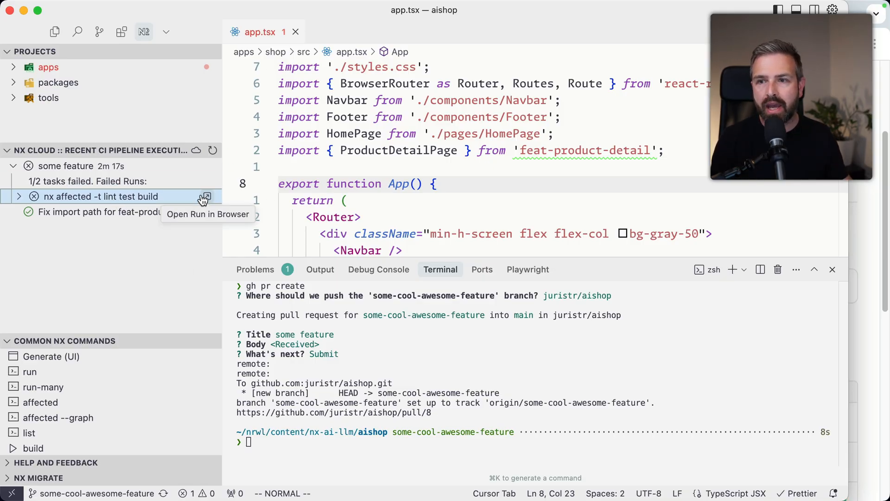
- Open the failed nx affected -t lint test build run in the browser and review it
{"action": "left_click", "coordinate": [205, 197]}
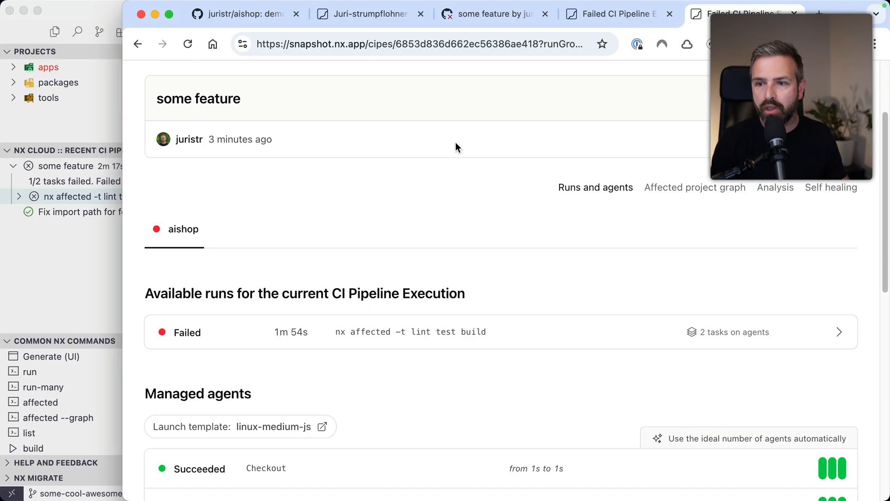
{"action": "scroll", "scroll_direction": "down", "scroll_amount": 3}
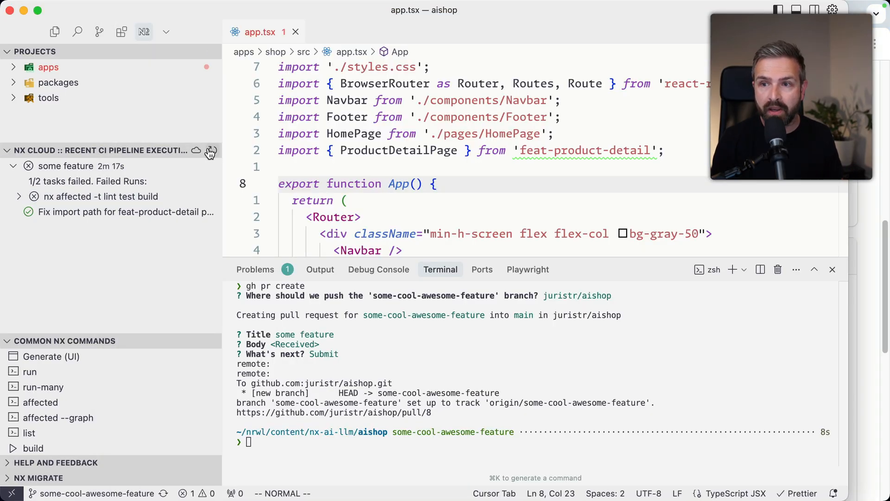
{"action": "left_click", "coordinate": [18, 196]}
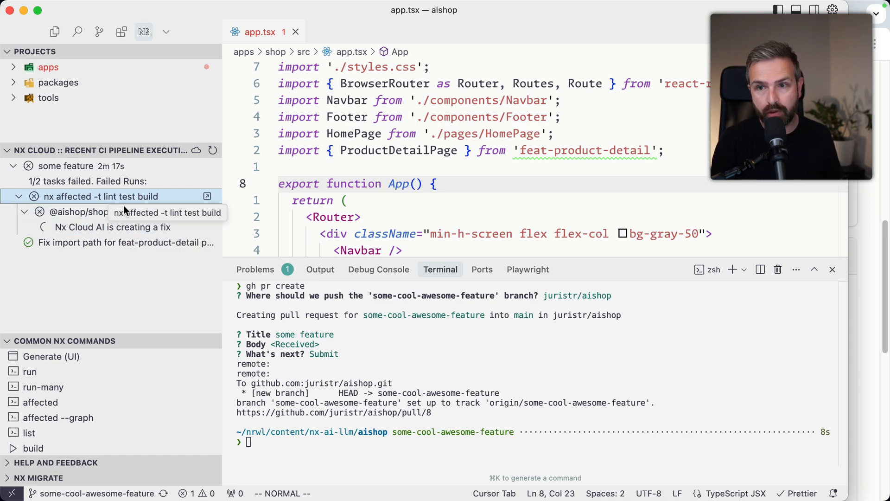
{"action": "left_click", "coordinate": [112, 226]}
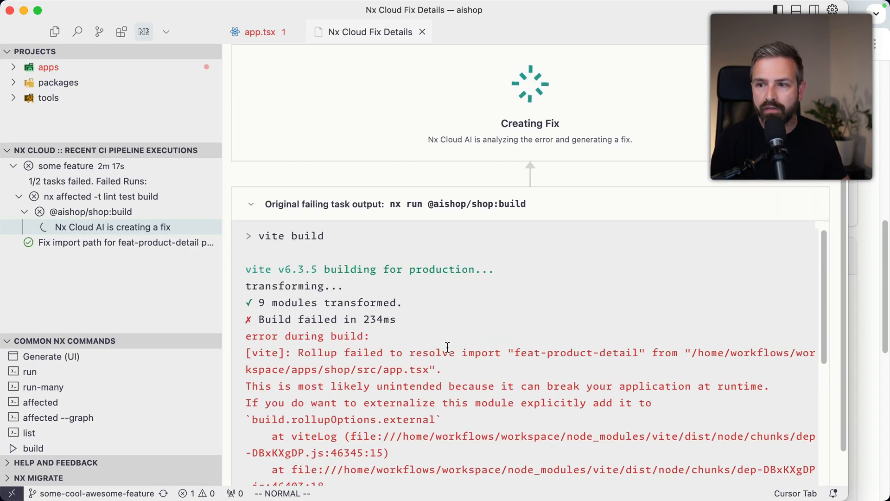
{"action": "double_click", "coordinate": [523, 352]}
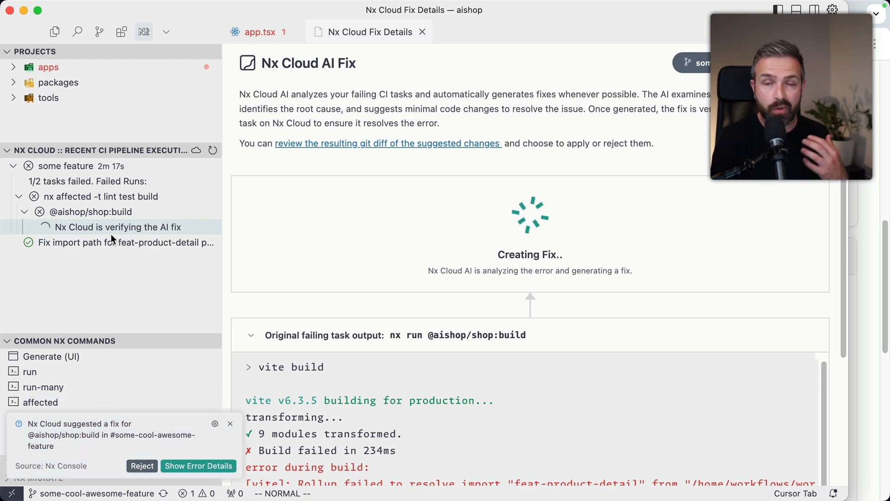
{"action": "mouse_move", "coordinate": [175, 397]}
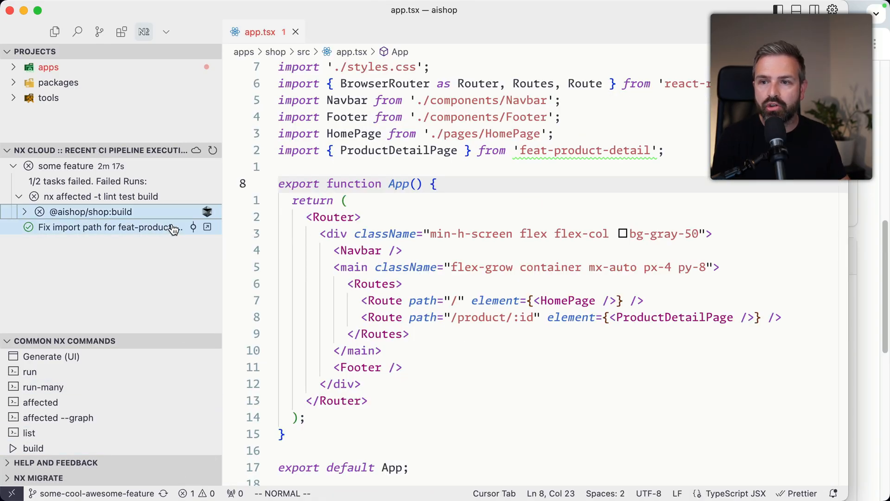
- Review the app.tsx ProductDetailPage import diff until 'Fix Verified on Nx Cloud' appears
{"action": "left_click", "coordinate": [117, 227]}
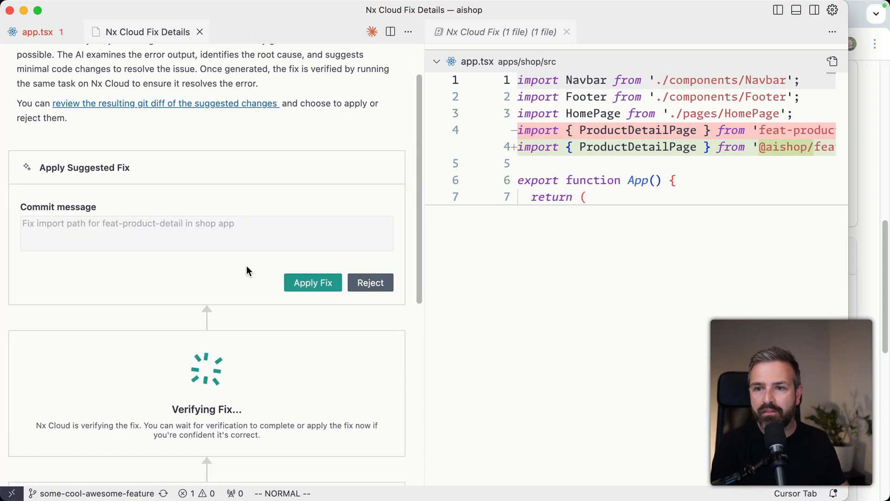
{"action": "scroll", "scroll_direction": "down", "scroll_amount": 3}
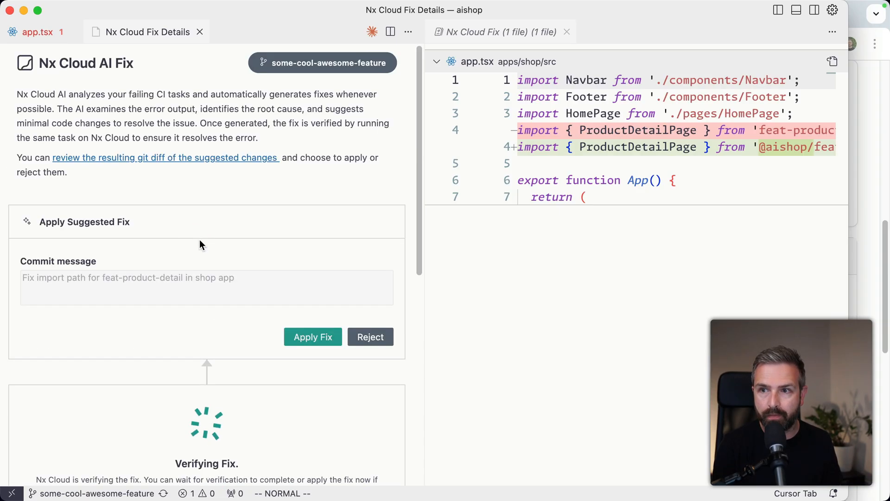
{"action": "scroll", "scroll_direction": "down", "scroll_amount": 3}
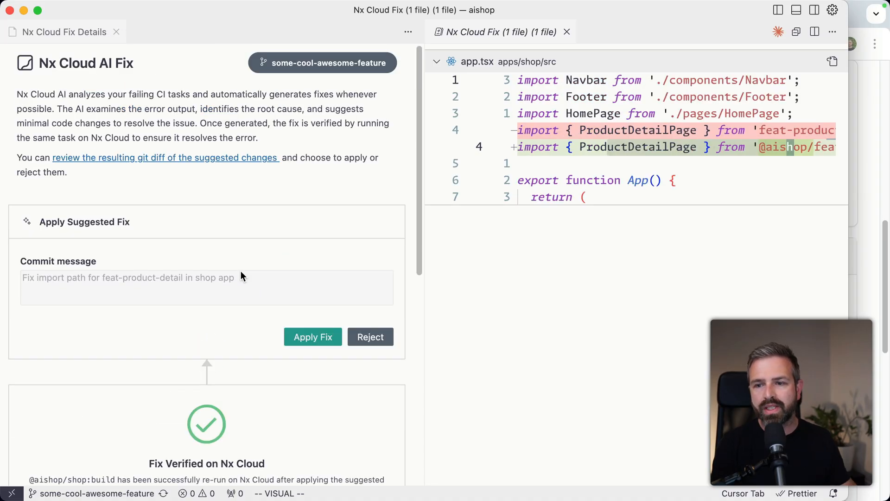
{"action": "scroll", "scroll_direction": "down", "scroll_amount": 3}
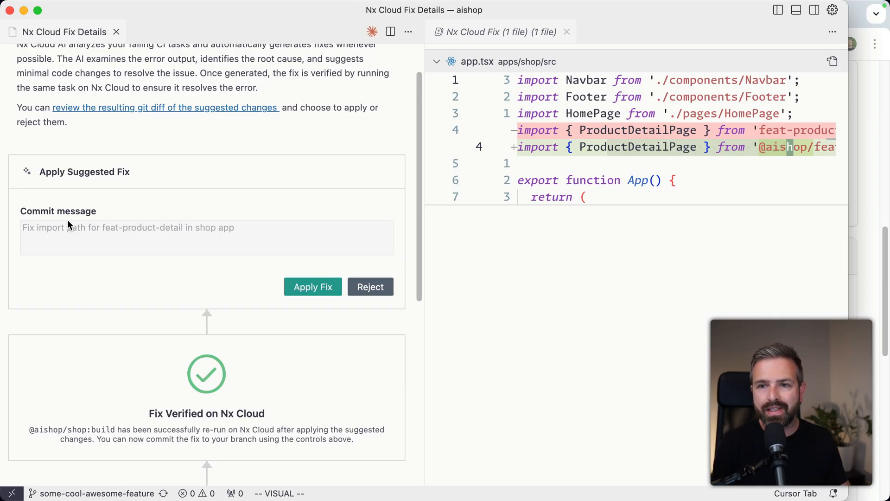
{"action": "mouse_move", "coordinate": [107, 234]}
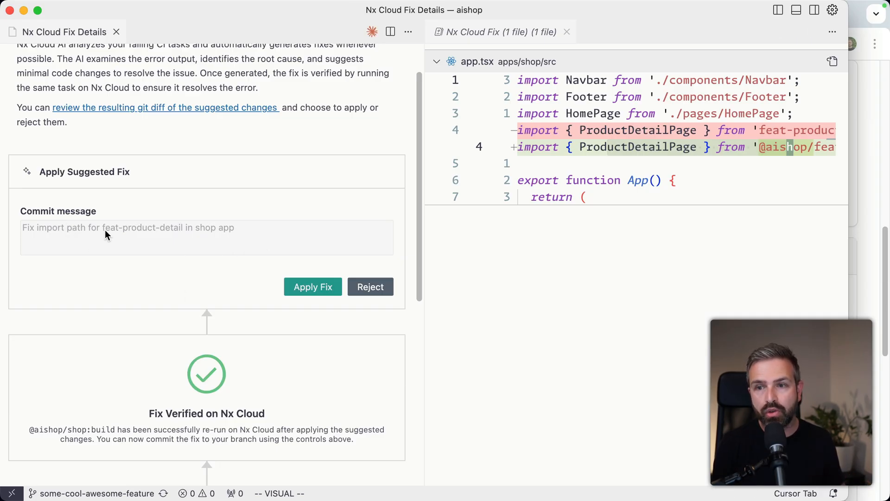
{"action": "double_click", "coordinate": [226, 227]}
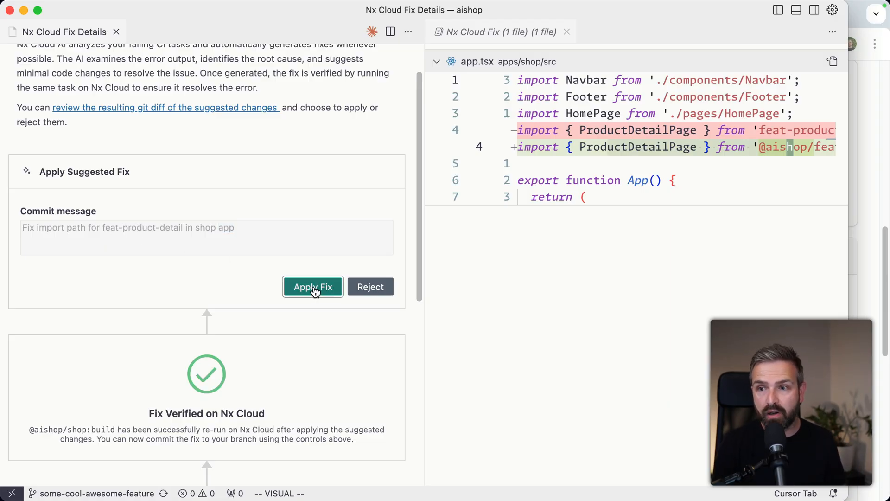
- Apply the fix, then view PR #8's new Fix import path commit and nx-cloud comment
{"action": "left_click", "coordinate": [312, 286]}
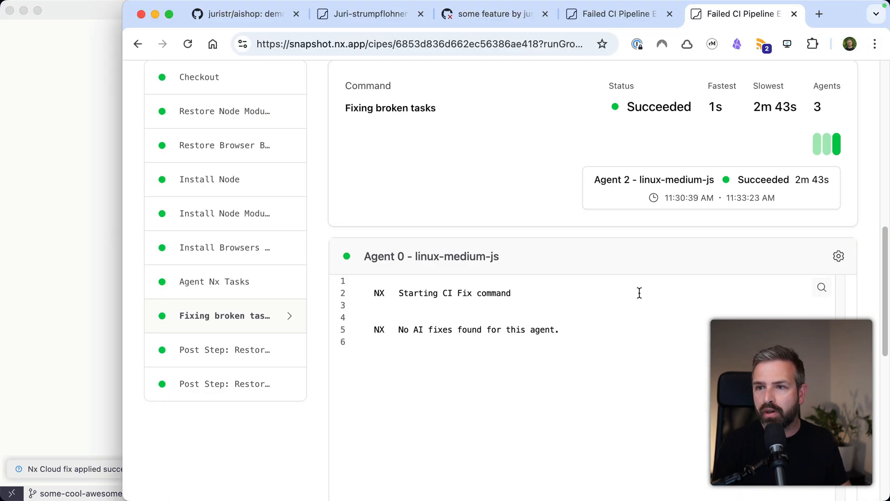
{"action": "left_click", "coordinate": [493, 14]}
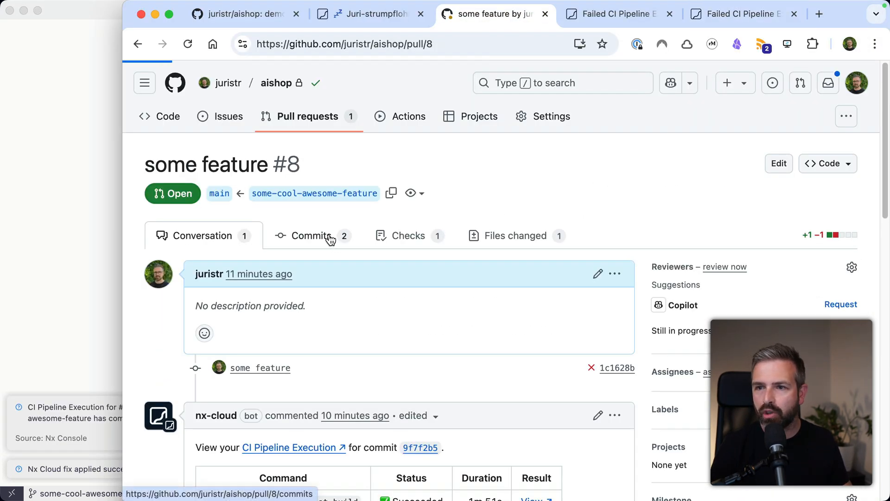
{"action": "left_click", "coordinate": [311, 235]}
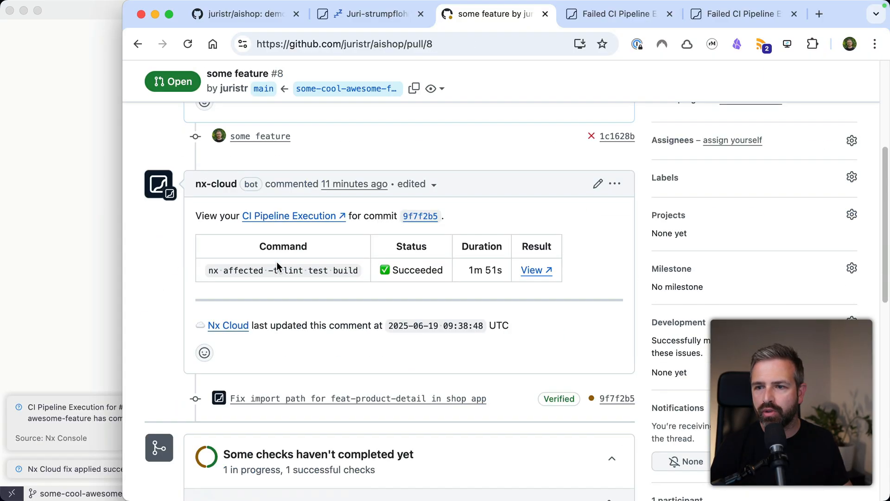
{"action": "scroll", "scroll_direction": "down", "scroll_amount": 3}
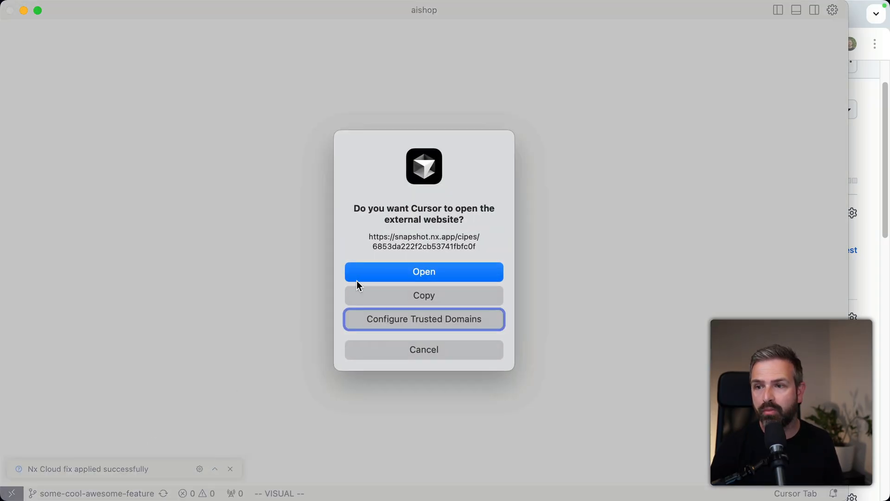
- Open the succeeded CI run for the import path fix in the browser
{"action": "left_click", "coordinate": [423, 271]}
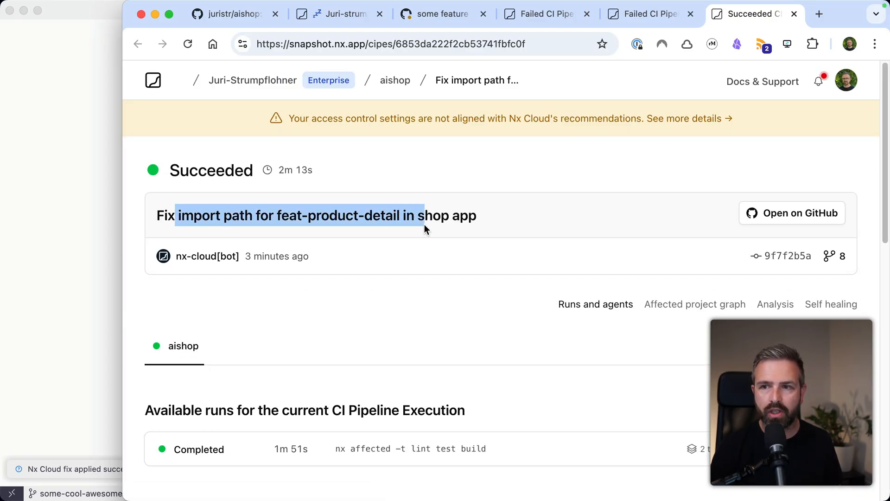
{"action": "mouse_move", "coordinate": [455, 210]}
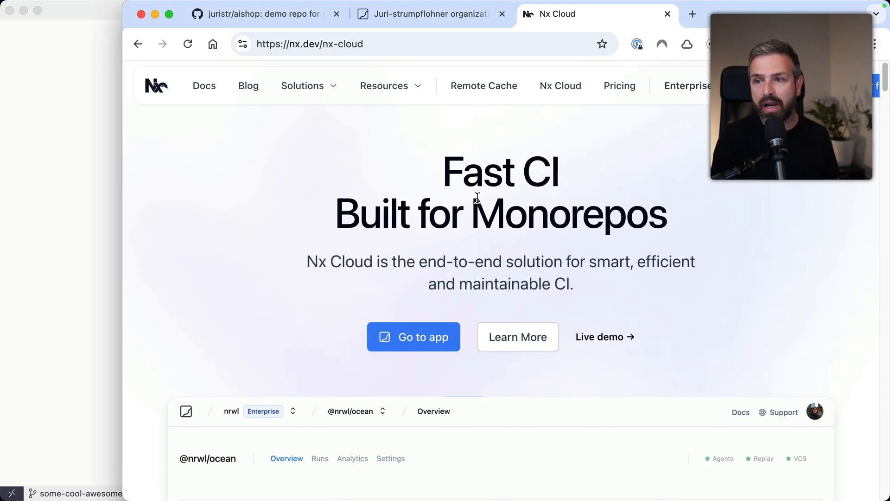
- Scroll through the Hobby, Team and Enterprise plans on the Nx Cloud pricing page
{"action": "left_click", "coordinate": [619, 86]}
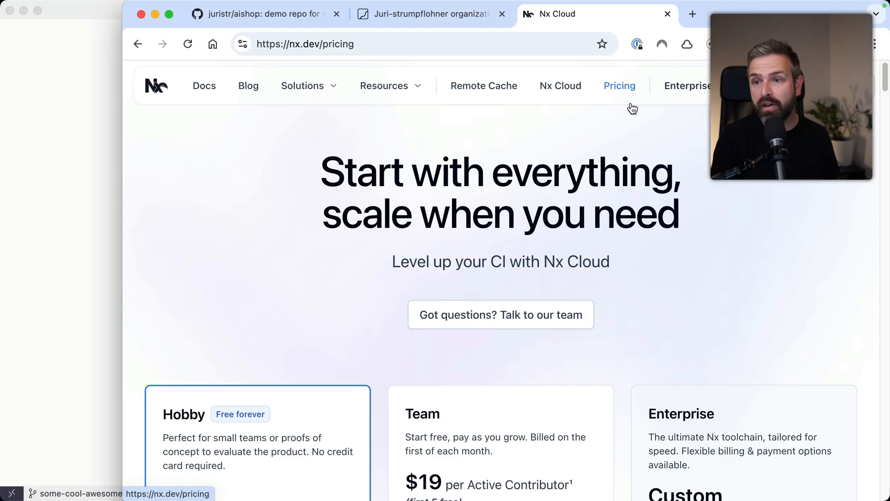
{"action": "scroll", "scroll_direction": "down", "scroll_amount": 3}
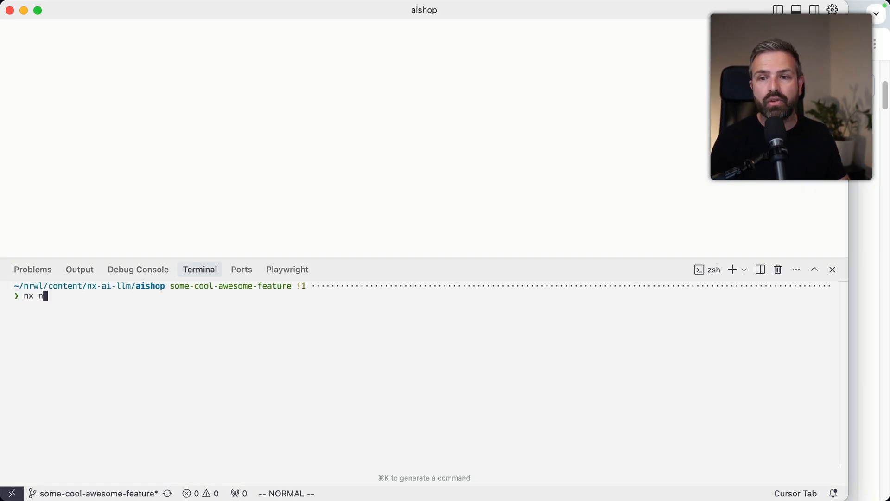
- Type 'onnex' at the aishop workspace terminal prompt
{"action": "type", "text": "onnex"}
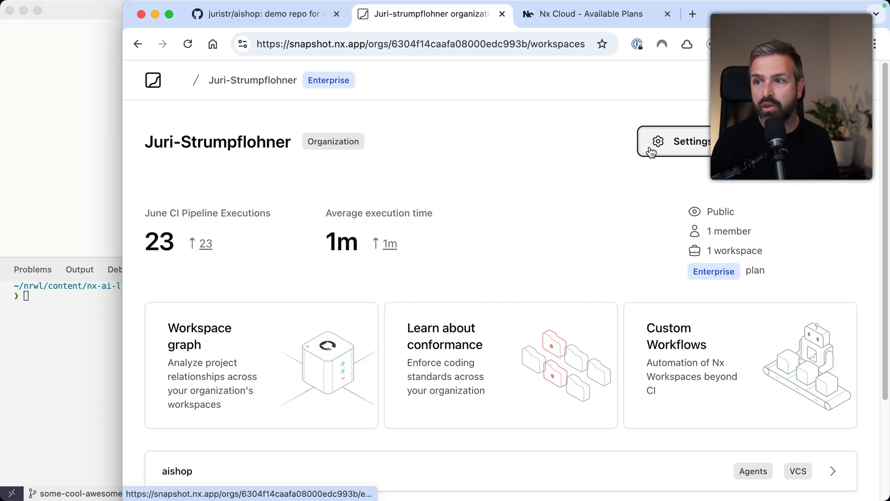
- Review organization settings confirming public visibility and AI features enabled, then return to aishop
{"action": "left_click", "coordinate": [679, 141]}
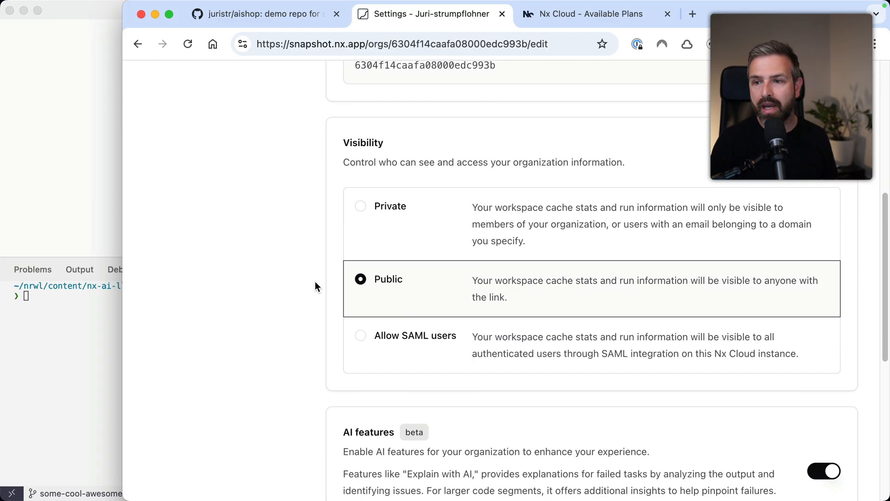
{"action": "scroll", "scroll_direction": "down", "scroll_amount": 3}
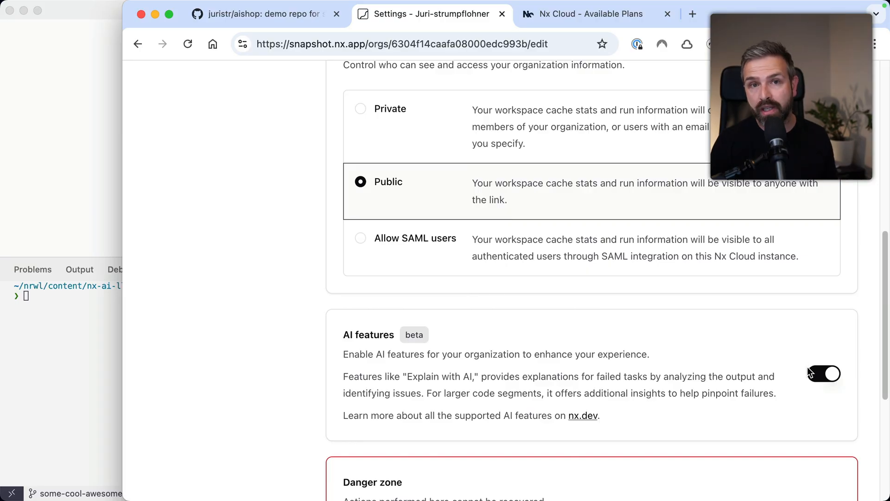
{"action": "scroll", "scroll_direction": "up", "scroll_amount": 3}
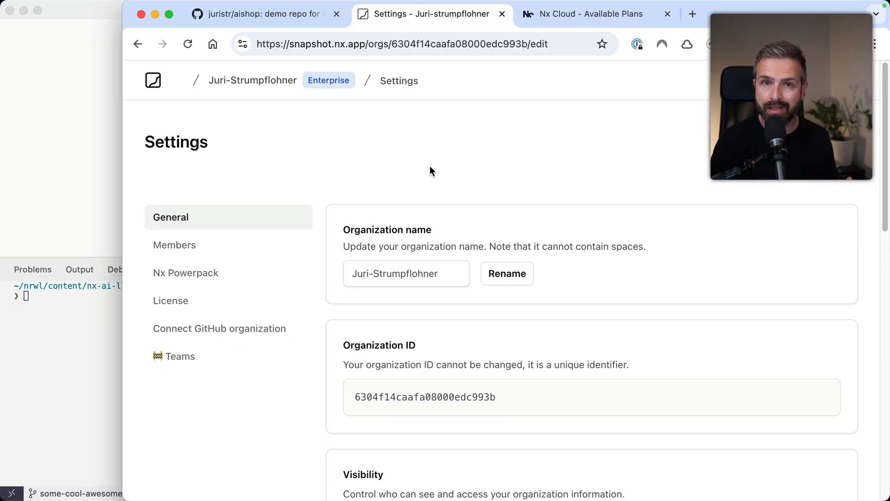
{"action": "mouse_move", "coordinate": [379, 96]}
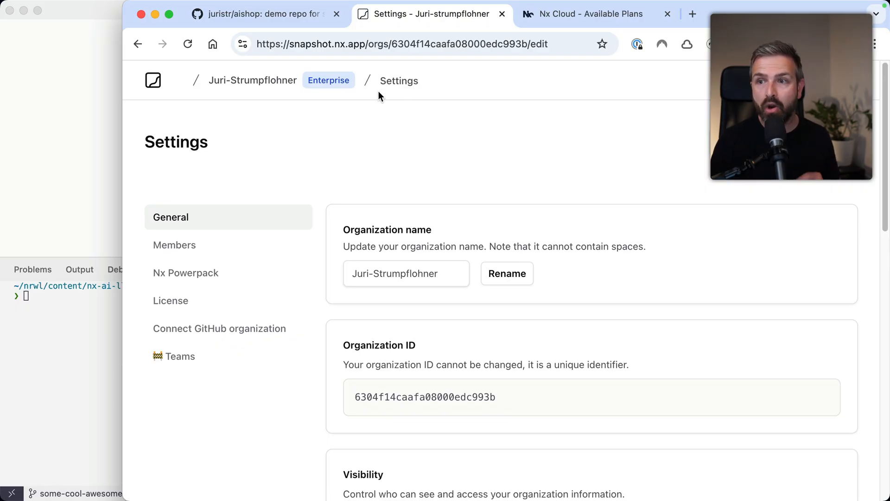
{"action": "left_click", "coordinate": [252, 81]}
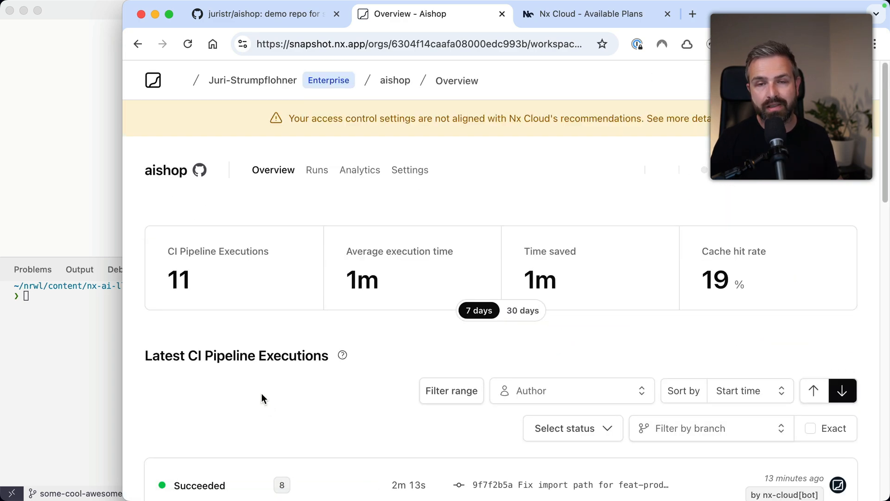
- View the aishop workspace settings with the experimental Self-healing CI toggle switched on
{"action": "left_click", "coordinate": [409, 170]}
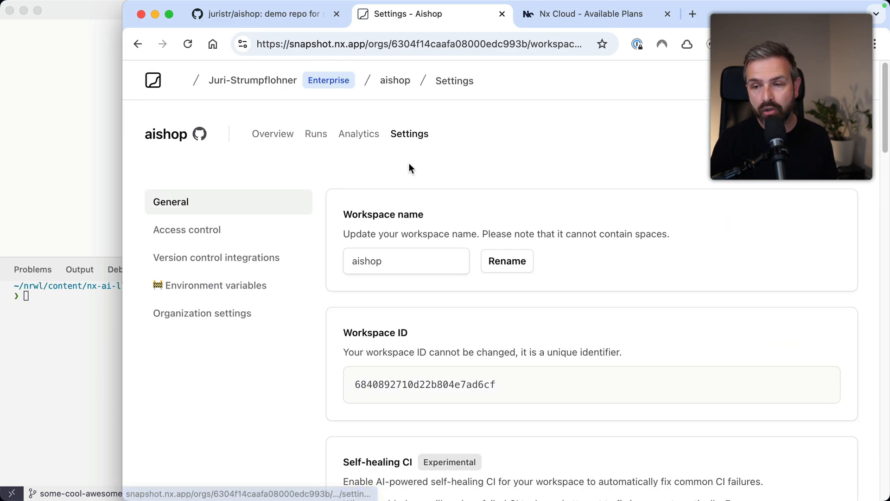
{"action": "scroll", "scroll_direction": "down", "scroll_amount": 3}
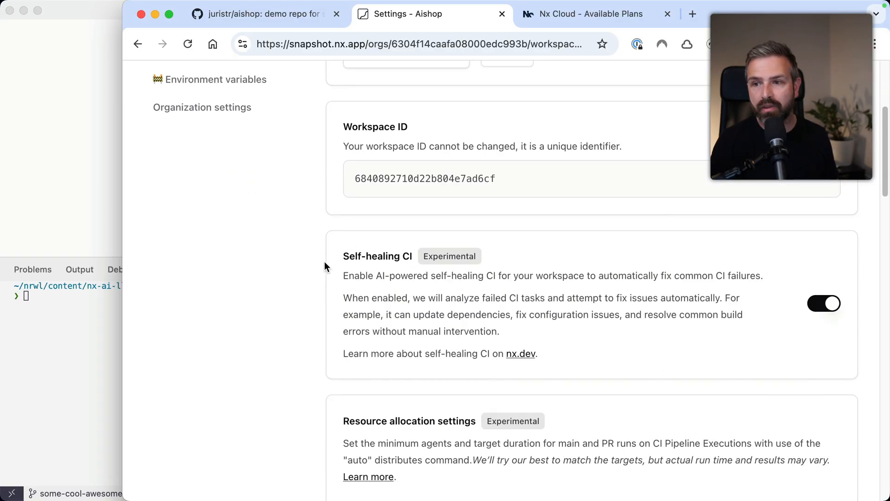
{"action": "mouse_move", "coordinate": [421, 262]}
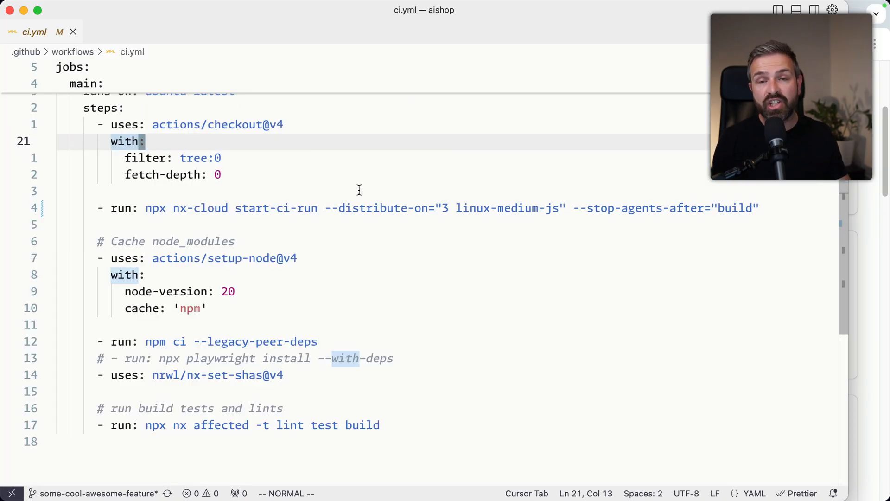
- Comment out the nx-cloud start-ci-run distribute-on line in ci.yml with #
{"action": "scroll", "scroll_direction": "up", "scroll_amount": 3}
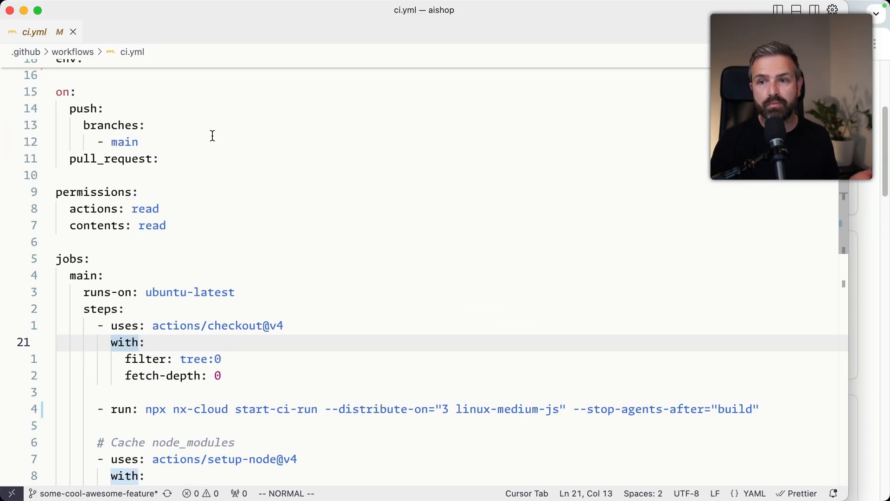
{"action": "scroll", "scroll_direction": "down", "scroll_amount": 3}
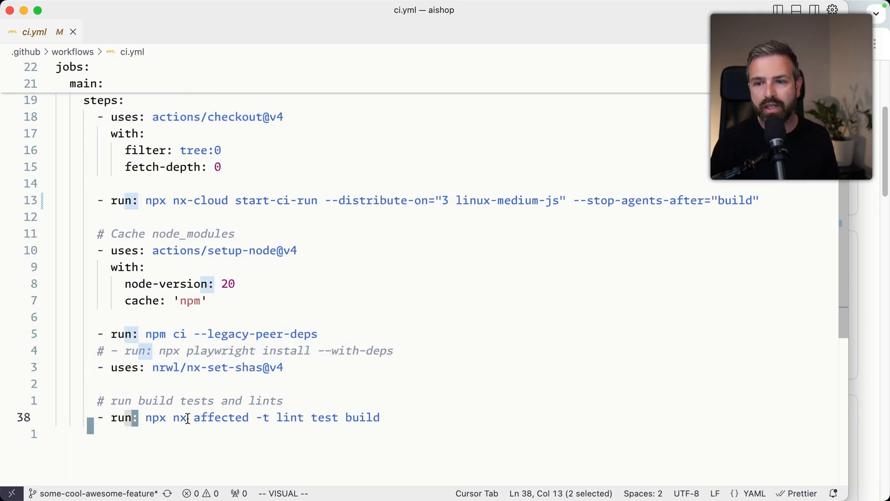
{"action": "key", "text": "Escape"}
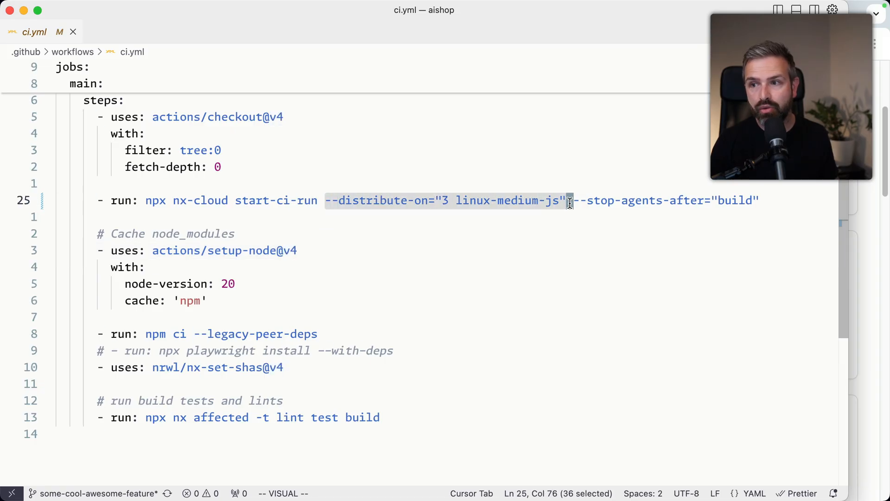
{"action": "mouse_move", "coordinate": [508, 251]}
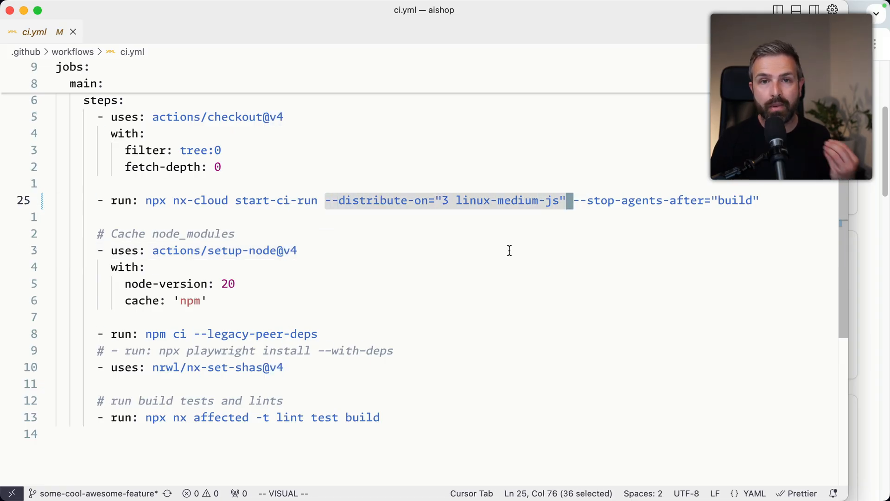
{"action": "mouse_move", "coordinate": [335, 241]}
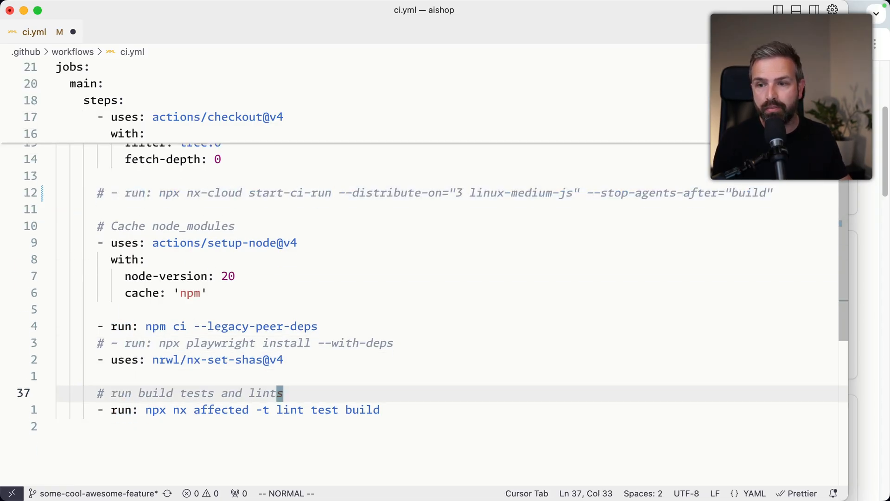
- Add a 'run-many --target=test --all' line and start the nx-cloud fix-ci step in ci.yml
{"action": "type", "text": "- run: npx nx run-many --target=test --all"}
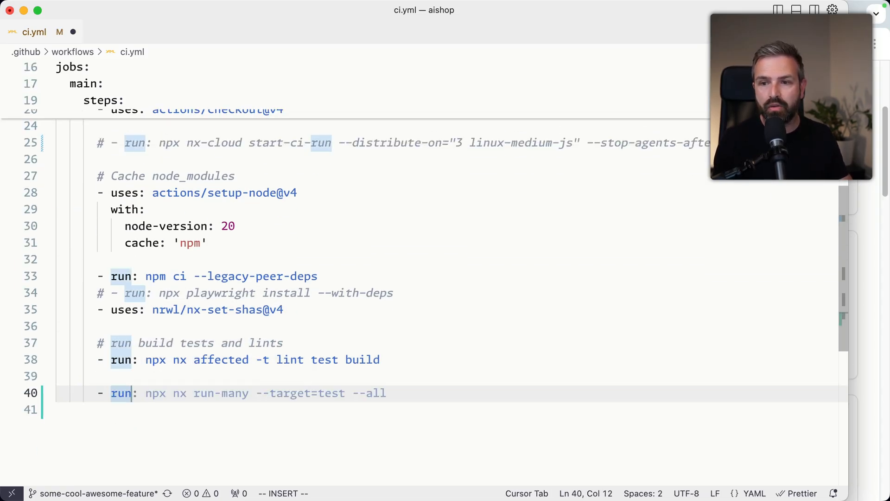
{"action": "type", "text": "nx-coloud fix-ci"}
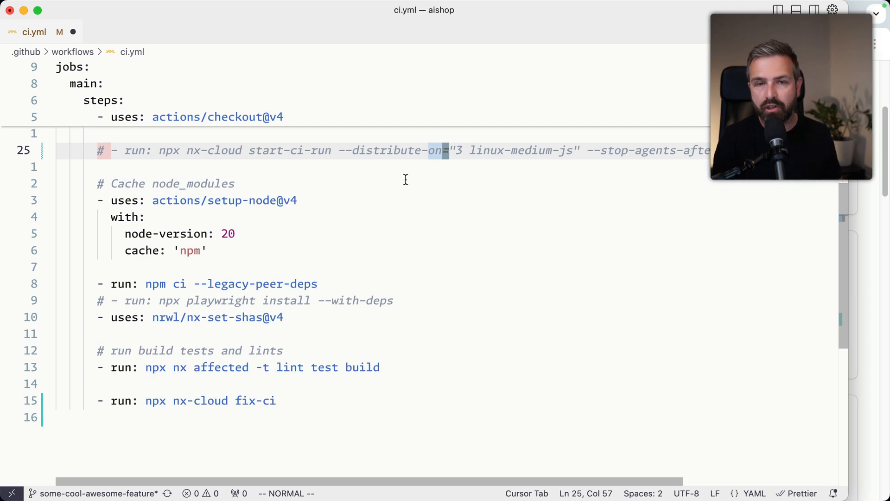
{"action": "mouse_move", "coordinate": [378, 233]}
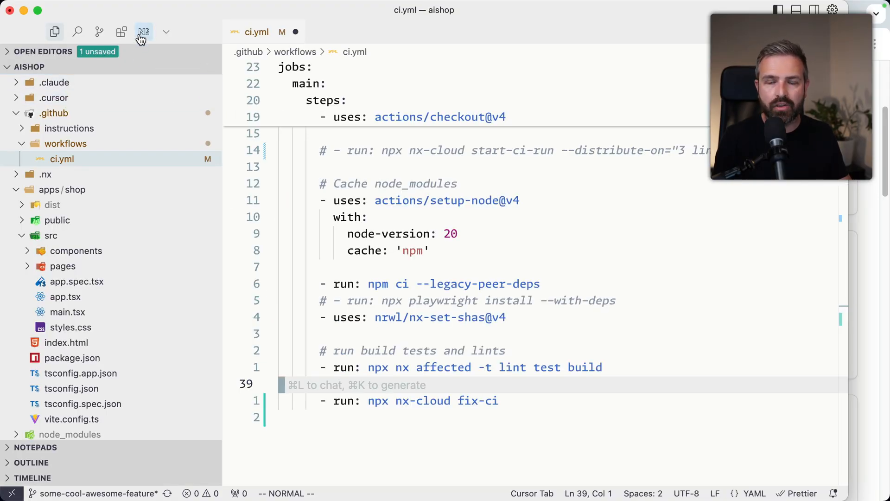
- Confirm Nx Console is installed and show its panel of projects and recent CI runs
{"action": "left_click", "coordinate": [121, 32]}
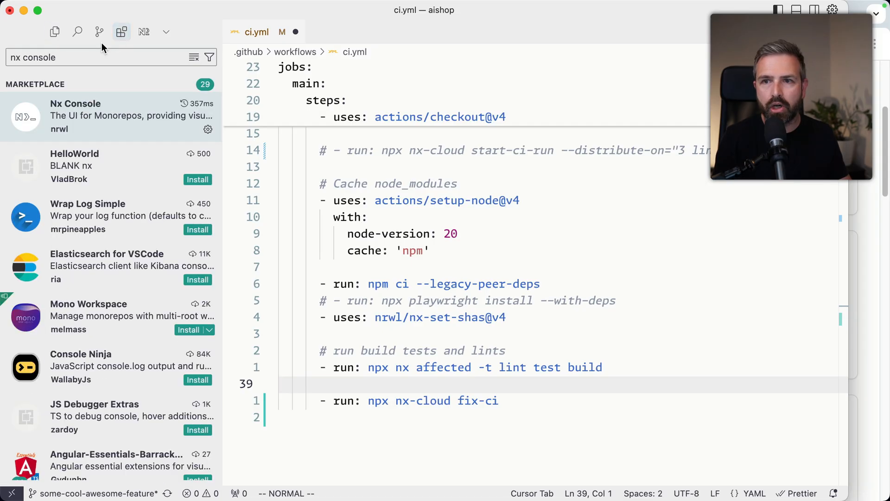
{"action": "mouse_move", "coordinate": [111, 130]}
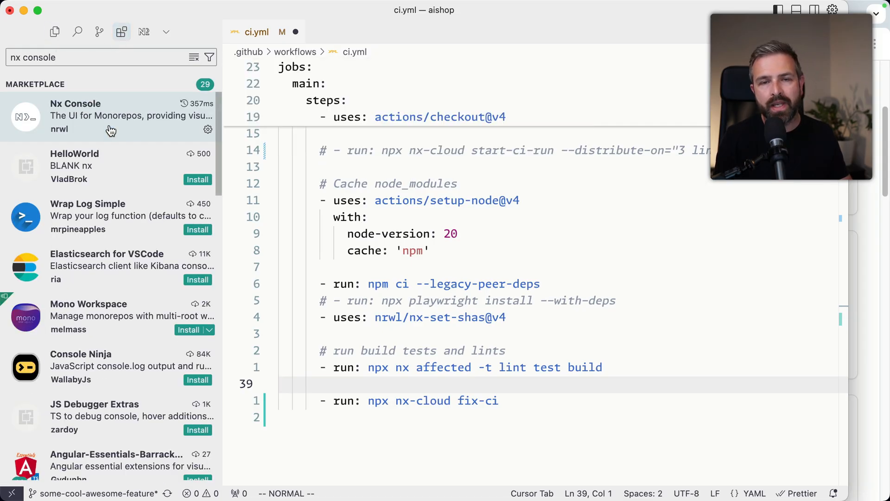
{"action": "left_click", "coordinate": [143, 32]}
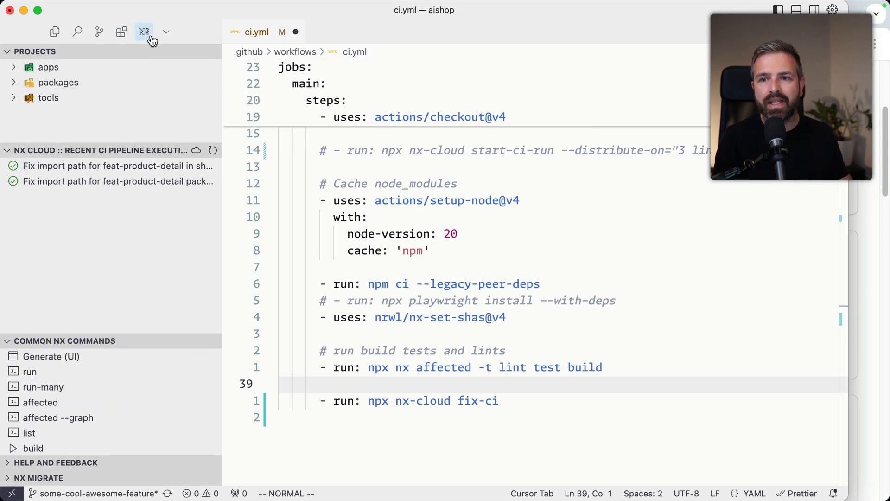